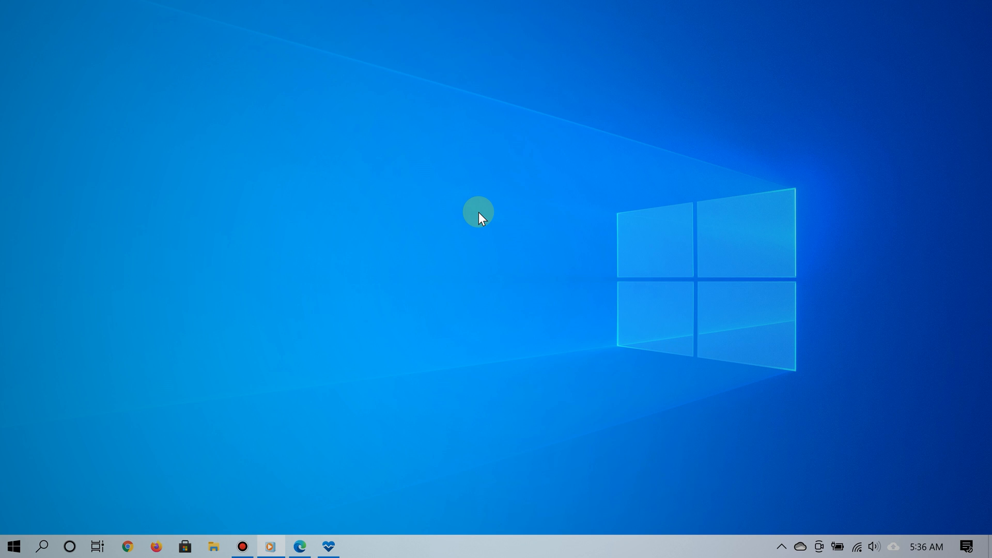
mouse_move(433, 310)
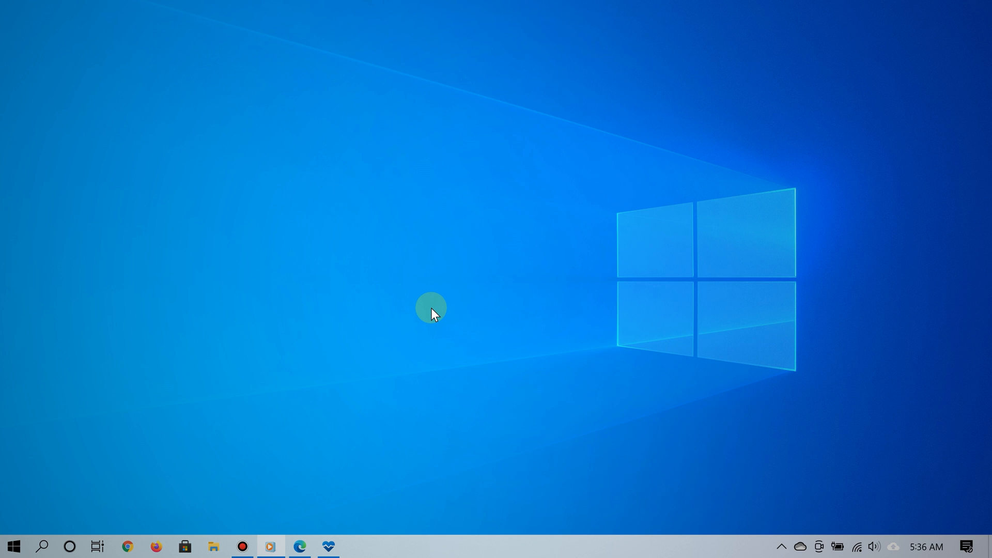
mouse_move(423, 331)
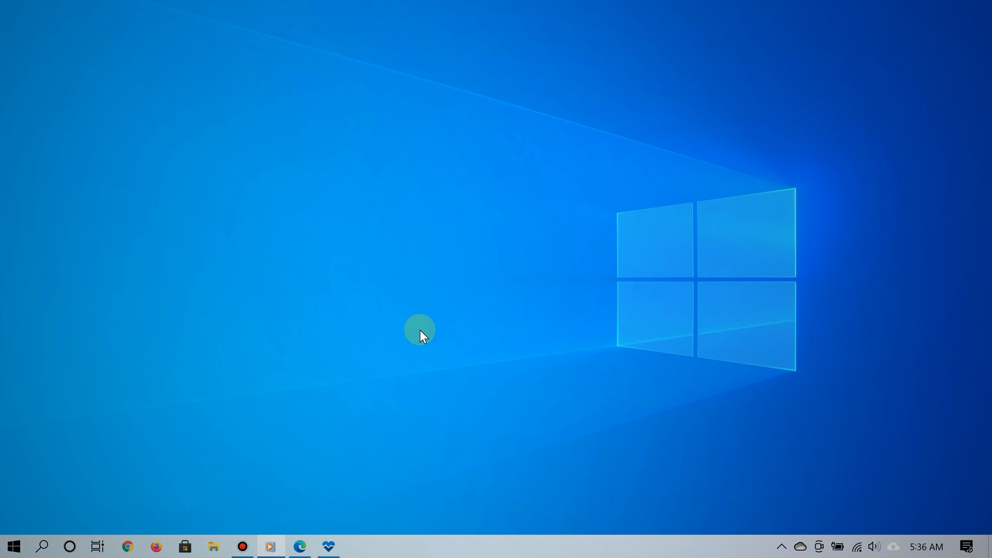
mouse_move(327, 546)
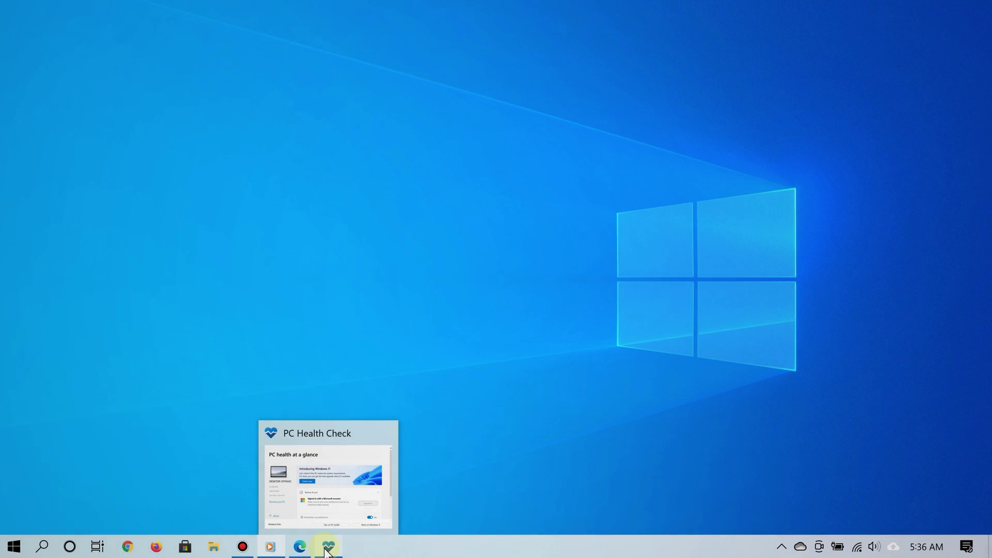
Run PC Health Check's Windows 11 check and scroll through all the requirement results.
left_click(327, 547)
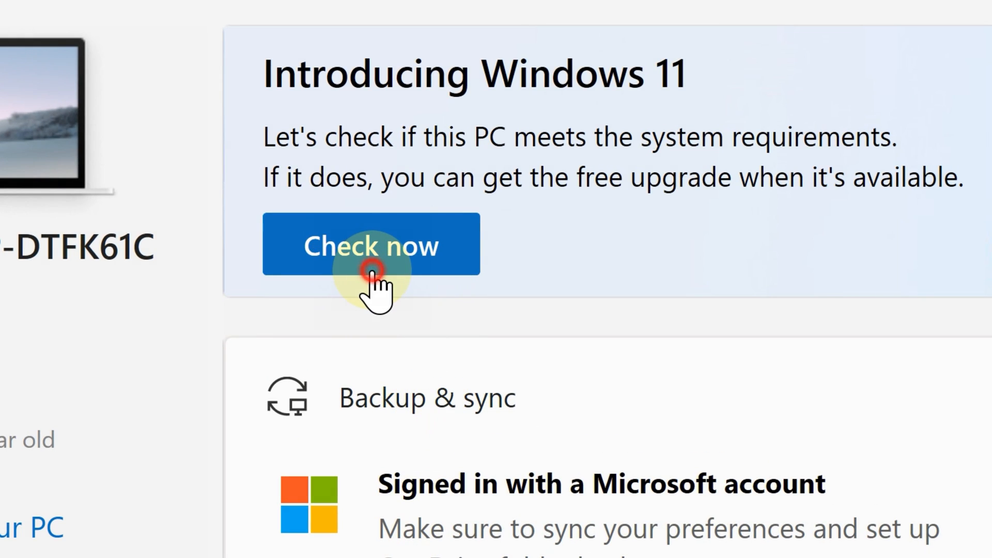
left_click(369, 245)
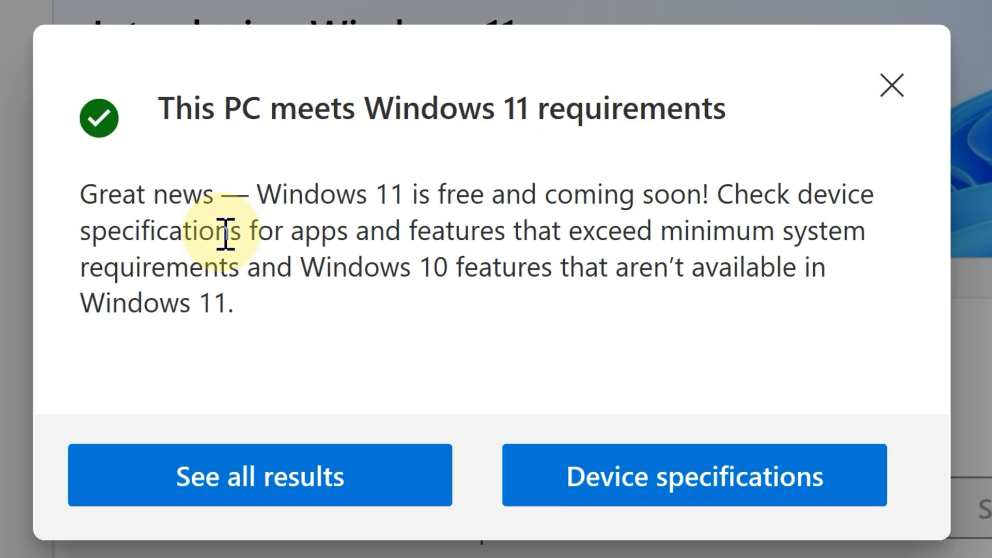
mouse_move(389, 304)
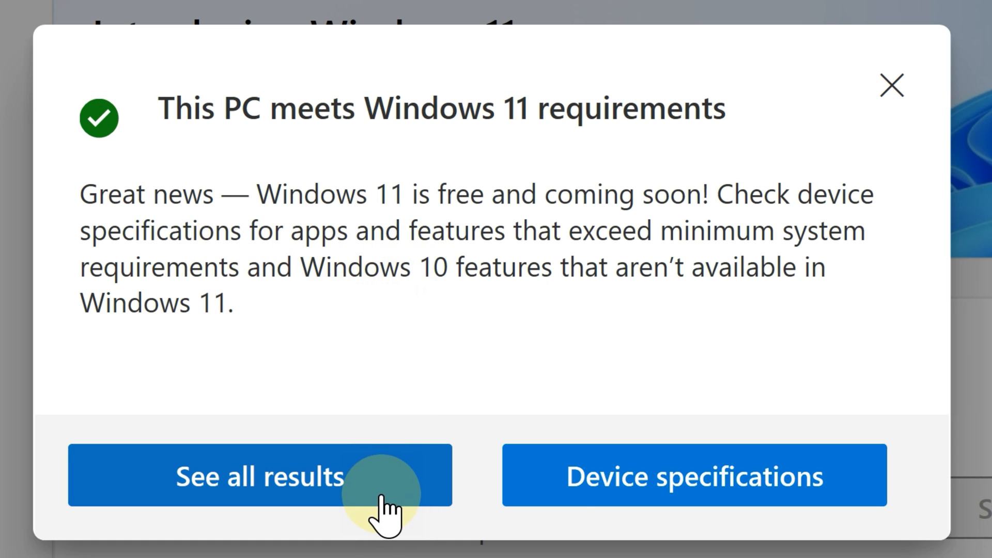
left_click(258, 475)
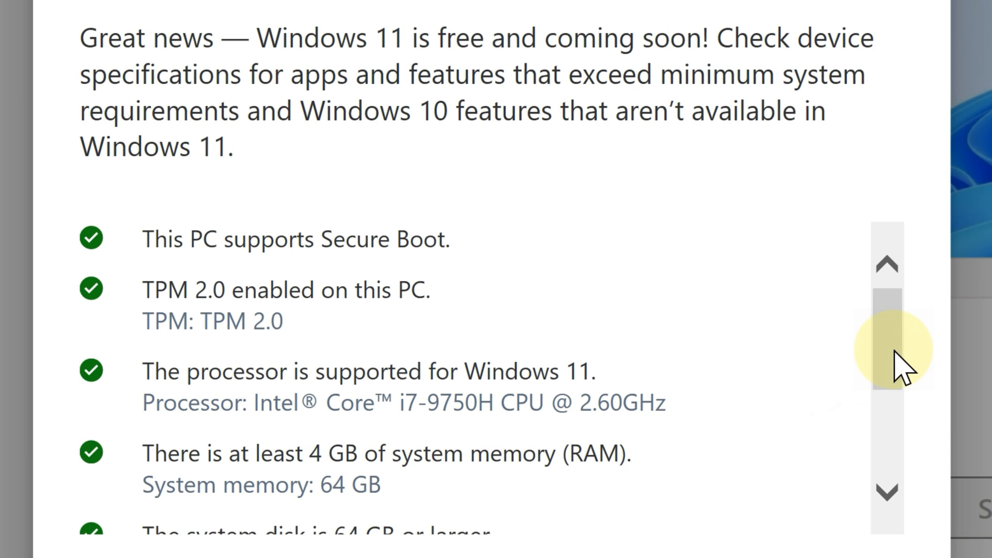
scroll("down", 3)
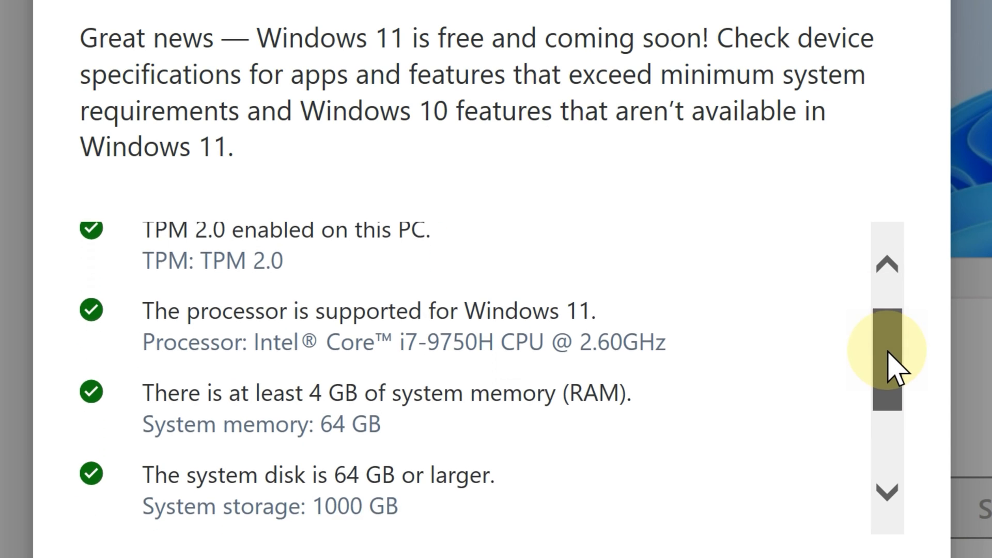
scroll("down", 3)
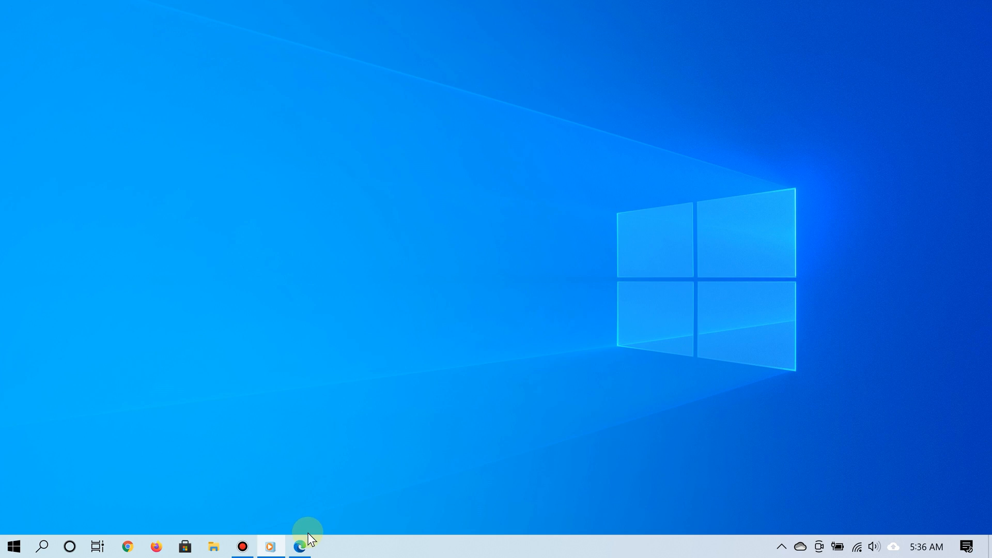
mouse_move(301, 546)
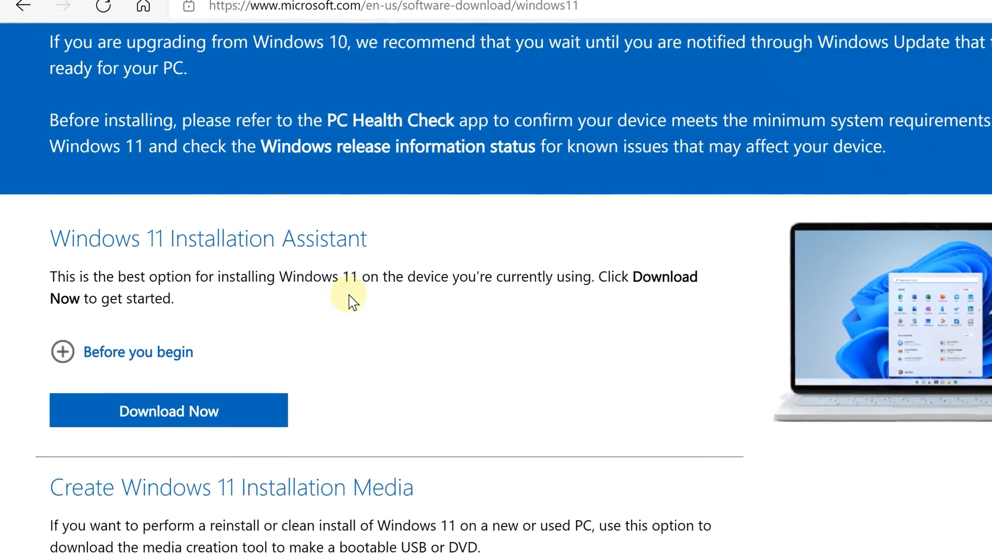
Scroll through Microsoft's Windows 11 download page to find the Installation Assistant section.
scroll("down", 3)
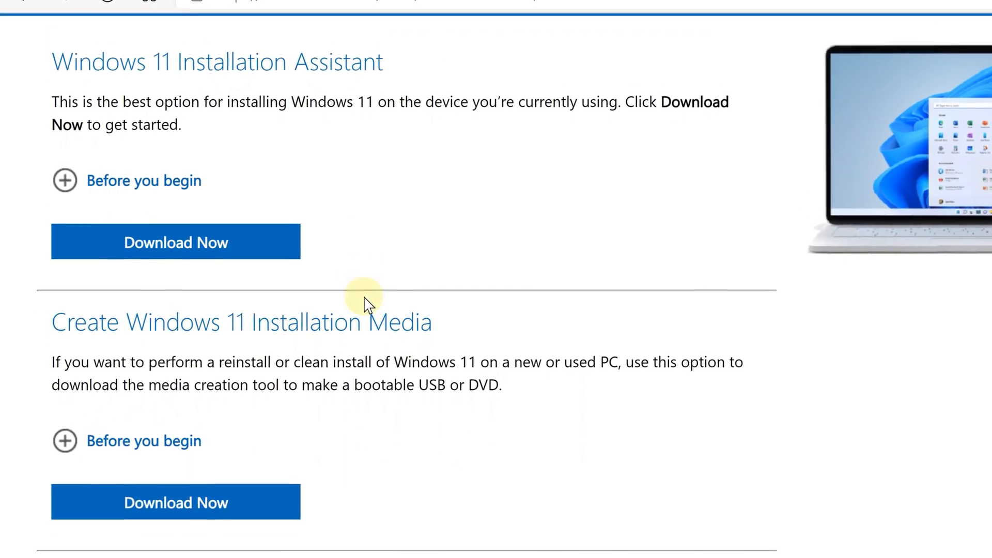
scroll("down", 3)
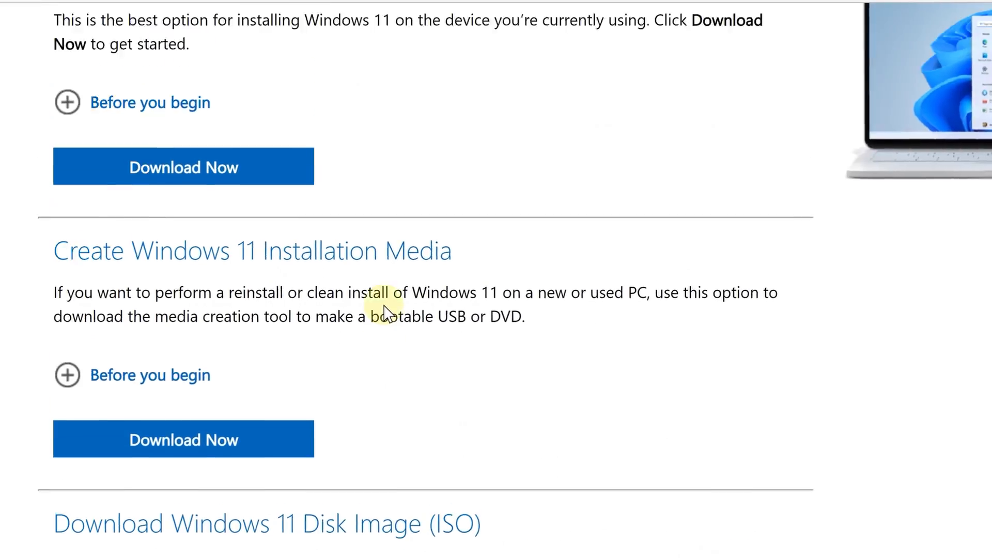
scroll("up", 3)
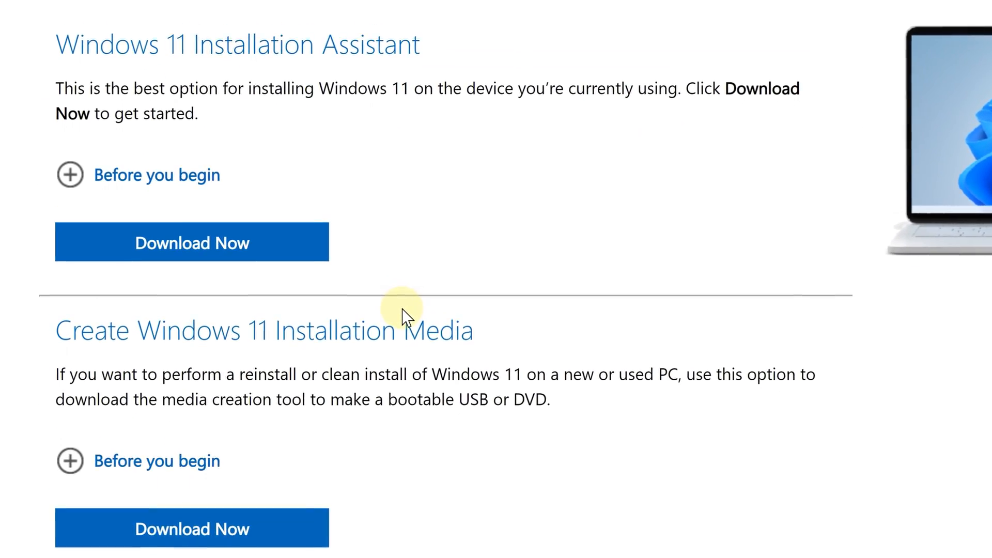
scroll("up", 3)
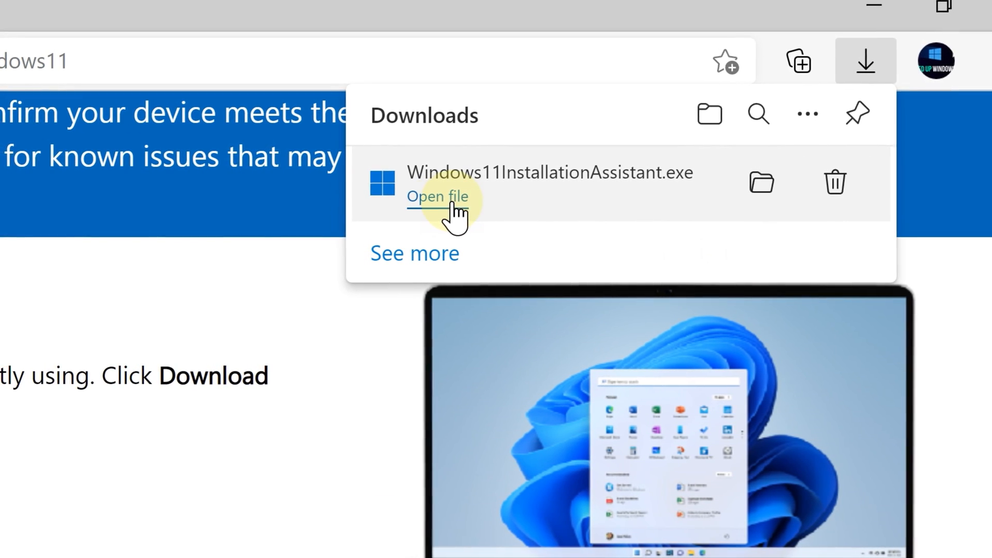
mouse_move(449, 218)
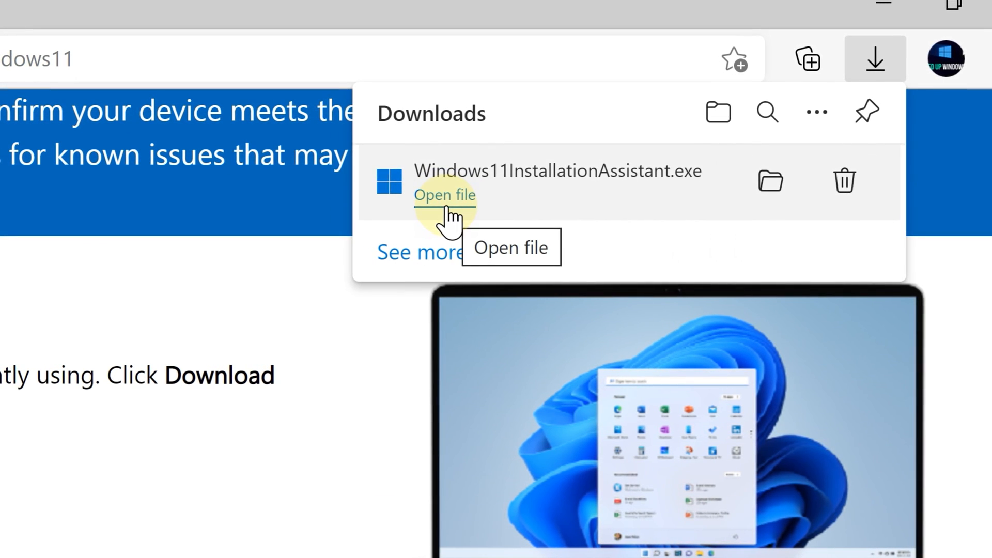
Launch Windows11InstallationAssistant.exe from Edge's downloads.
left_click(444, 195)
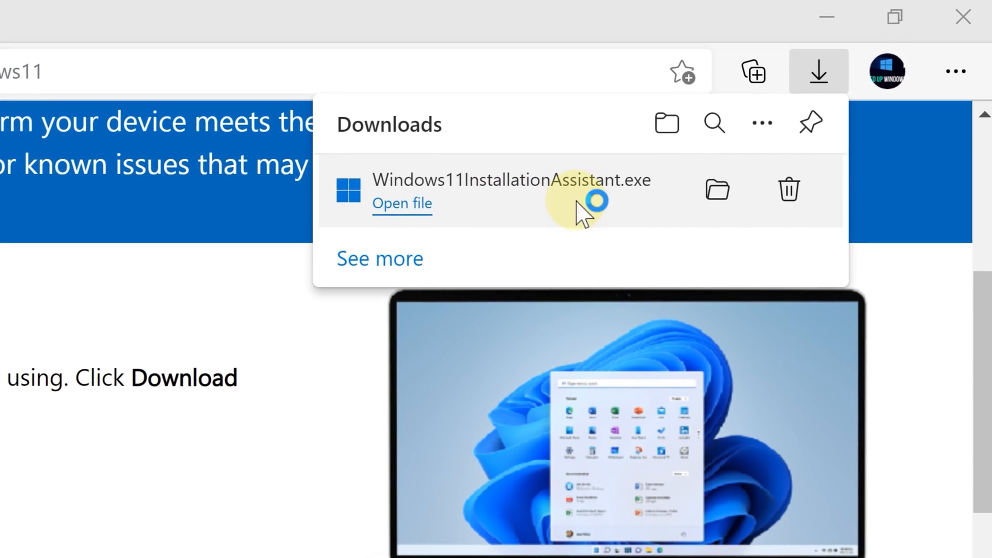
left_click(402, 203)
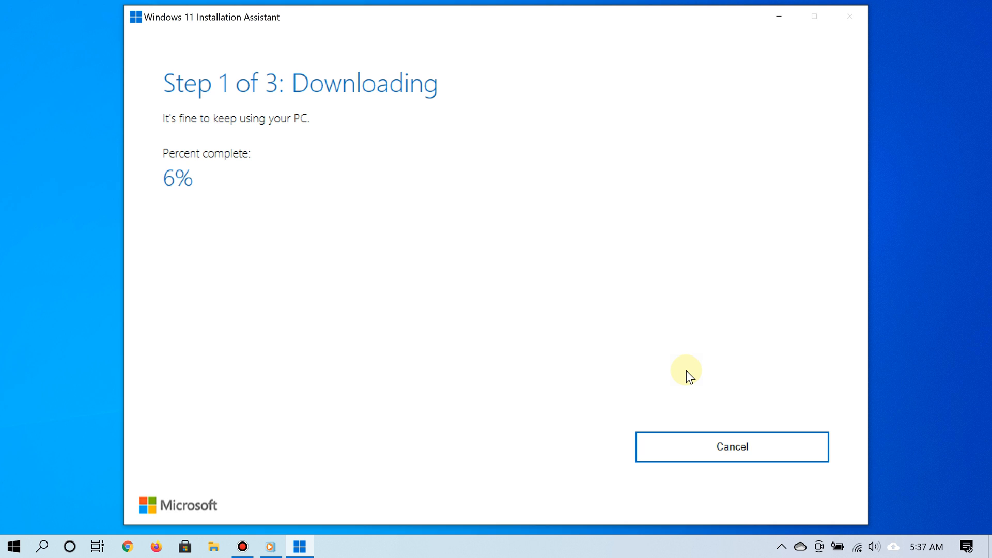
mouse_move(747, 176)
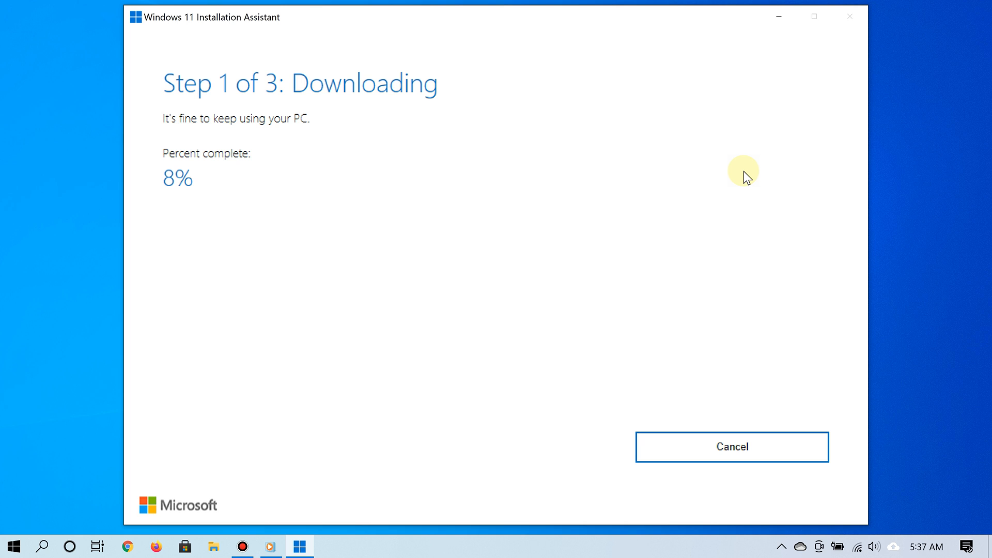
mouse_move(773, 36)
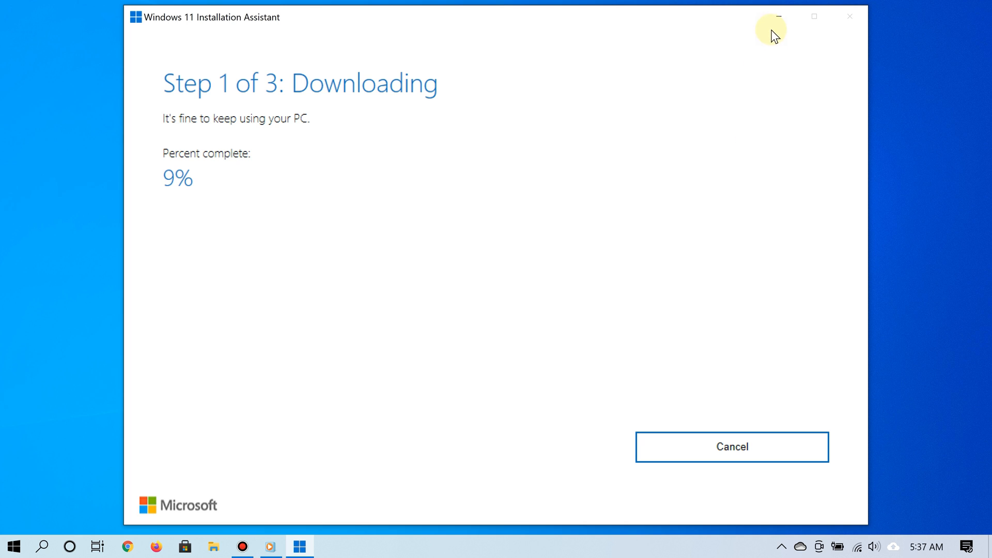
Minimize the Installation Assistant while the Windows 11 download continues at 9%.
left_click(14, 546)
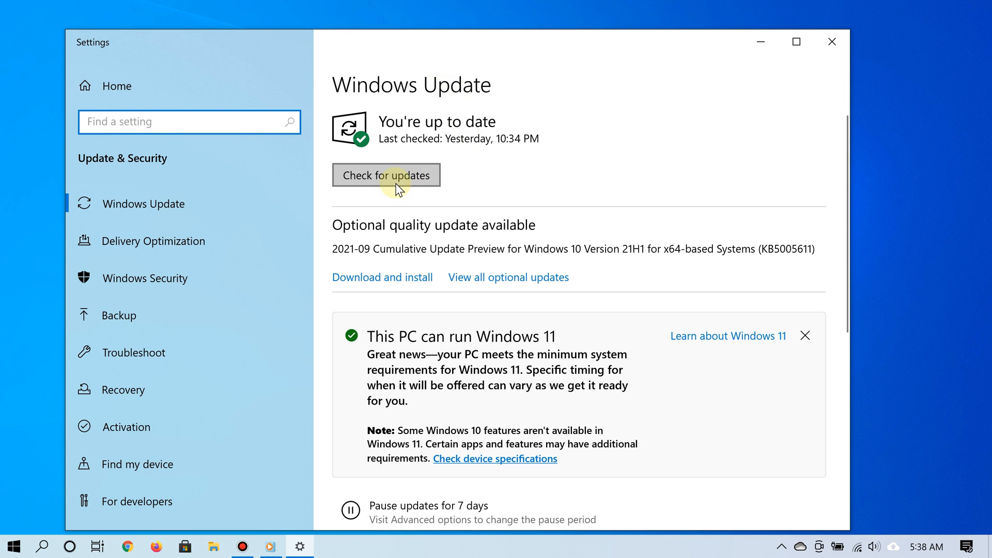
Run a Windows Update check for new updates, then close Settings.
left_click(386, 175)
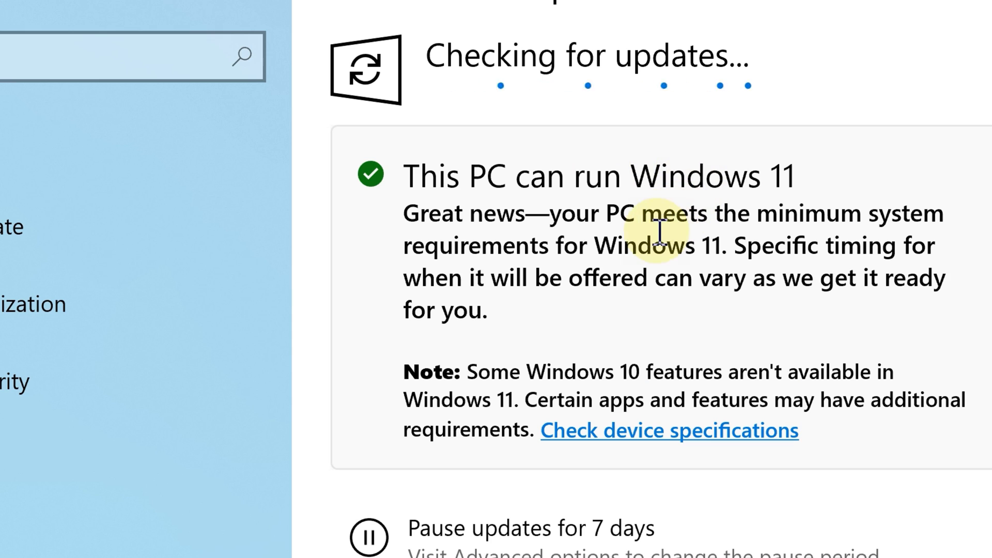
mouse_move(535, 247)
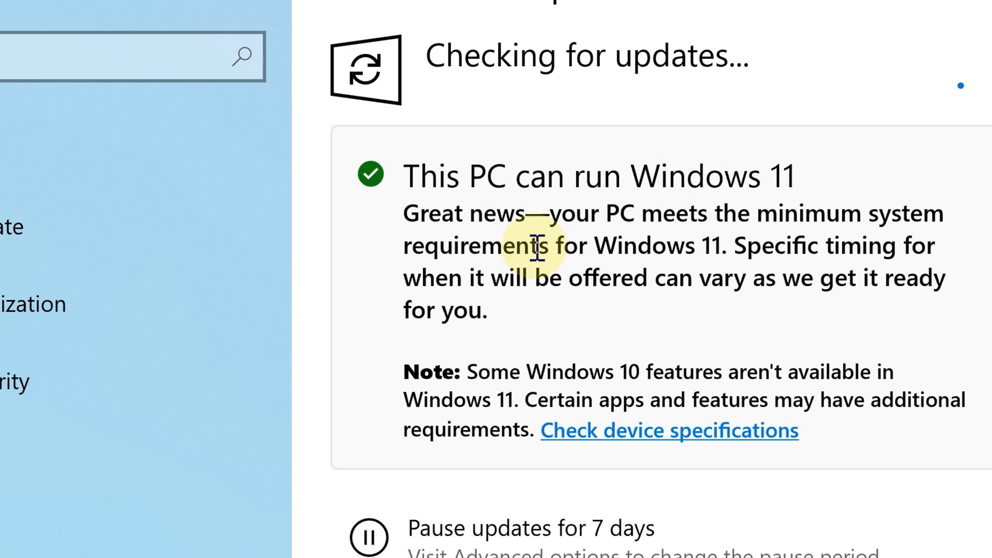
mouse_move(585, 308)
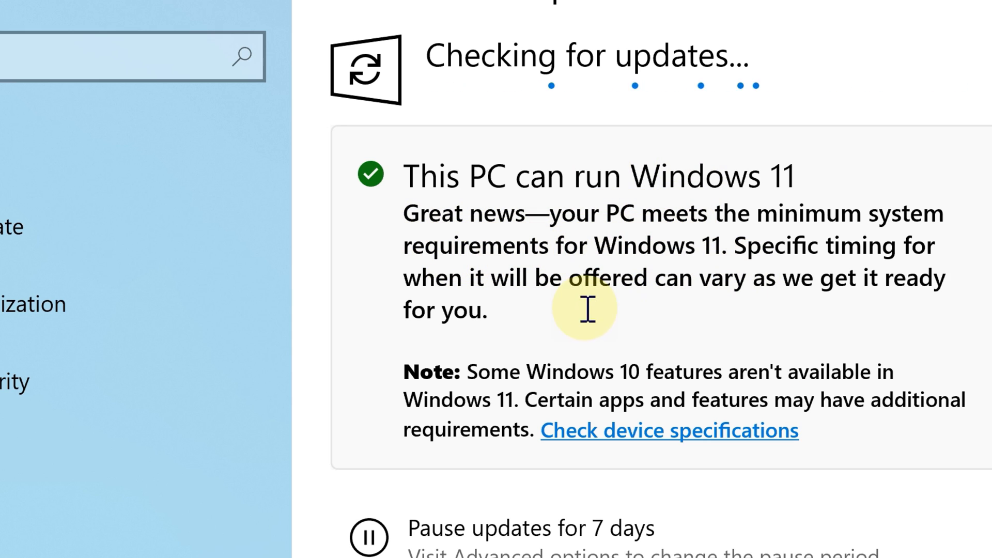
mouse_move(380, 212)
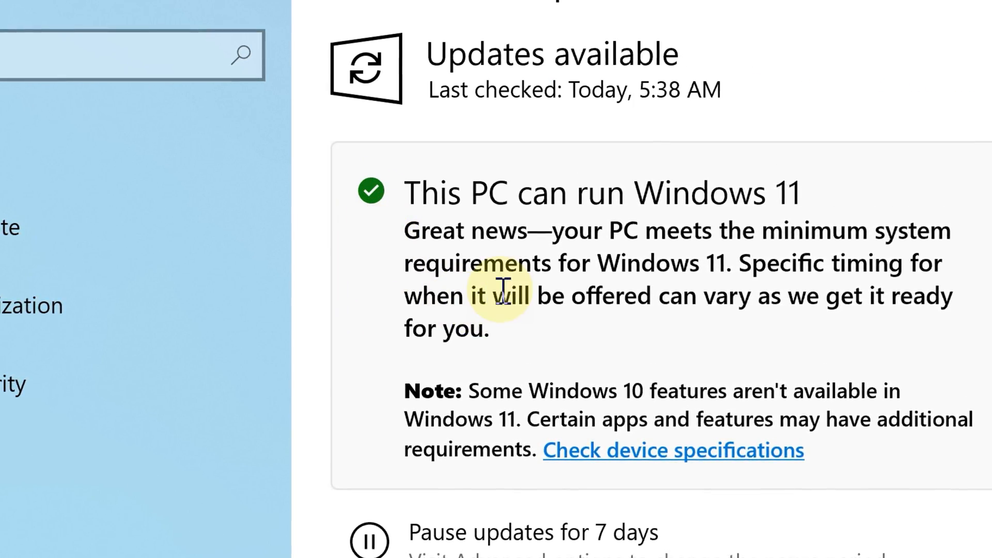
scroll("up", 3)
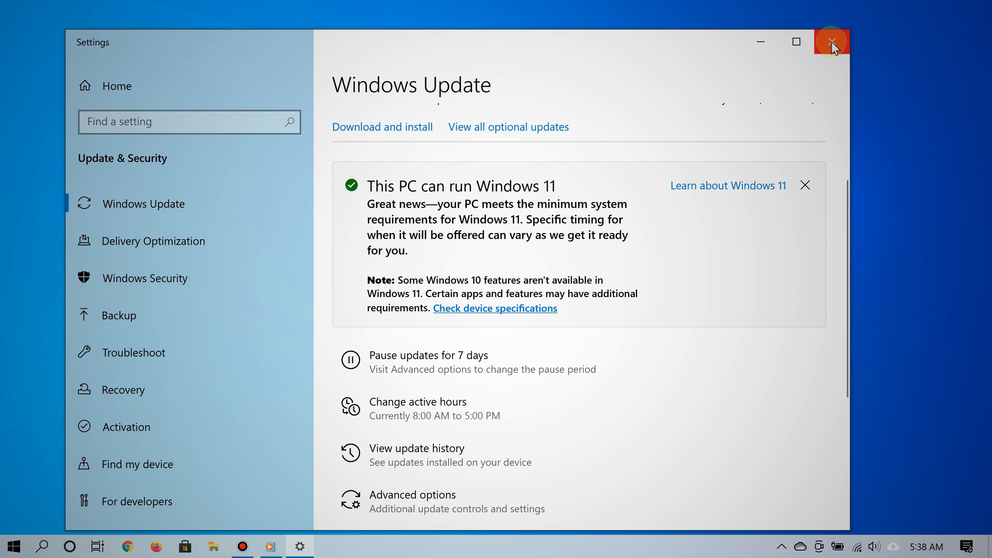
left_click(831, 42)
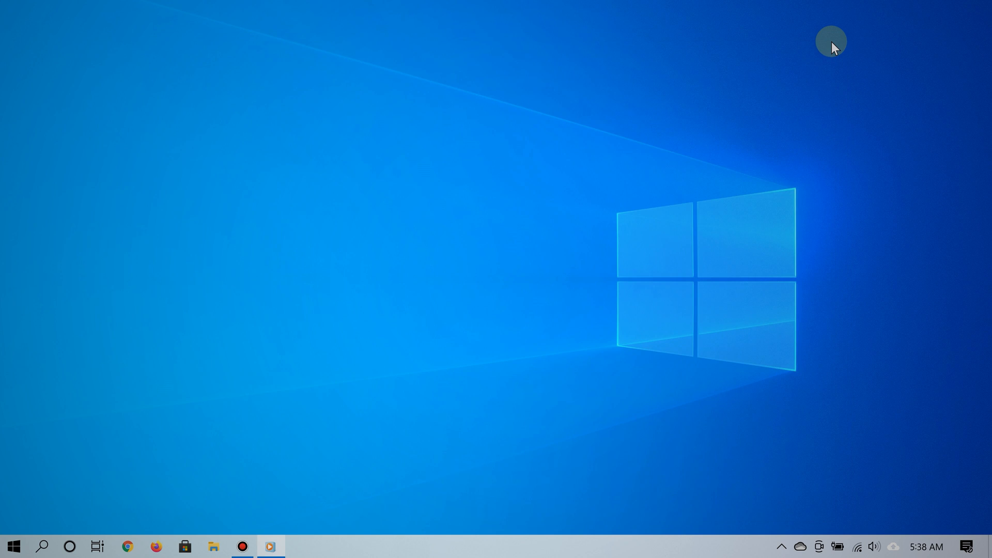